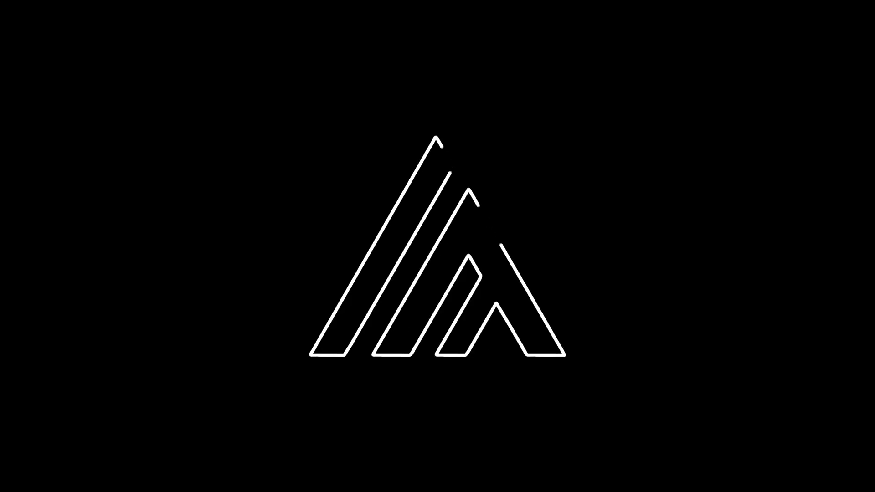
# Step: Add a white Fill and a yellow Vegas stroke tracing the logo's image contours
pyautogui.click(102, 7)
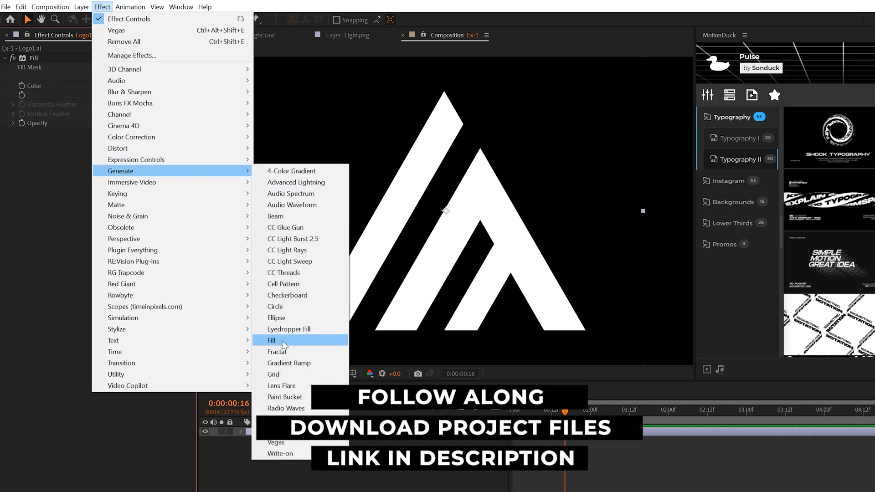
pyautogui.click(272, 340)
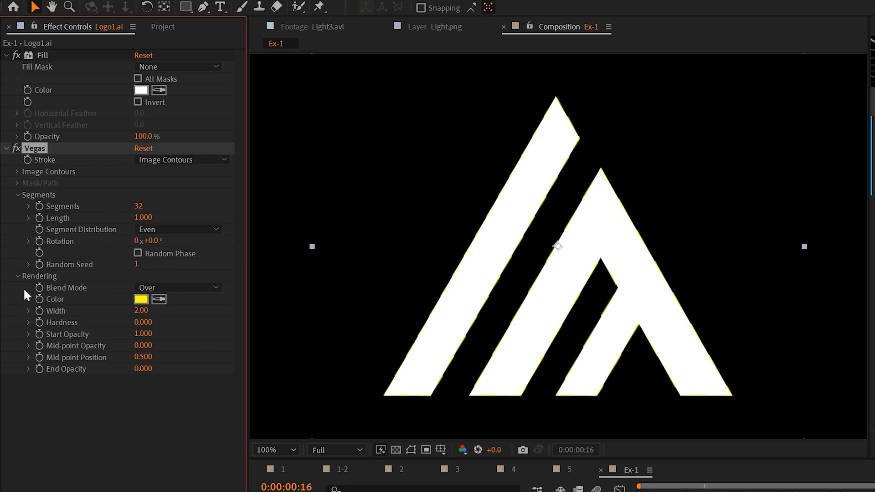
# Step: Set Vegas Blend Mode to Transparent, Segments to 1, and adjust the stroke colour
pyautogui.click(178, 287)
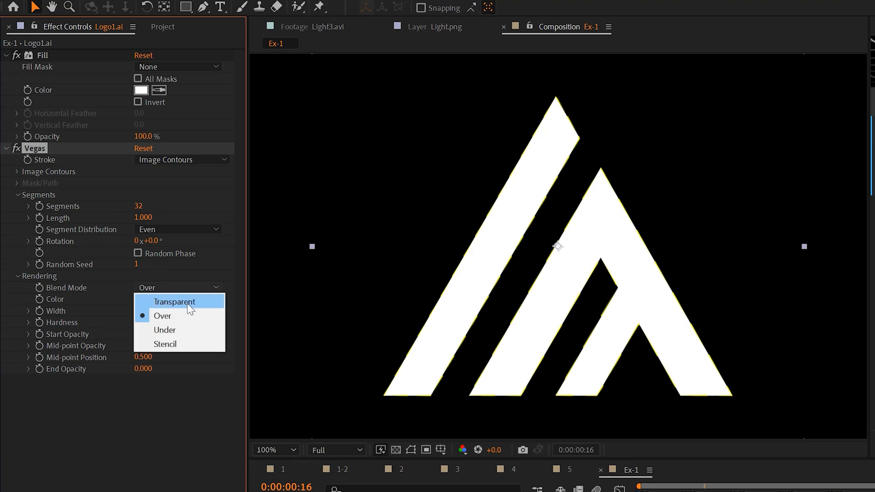
pyautogui.click(173, 301)
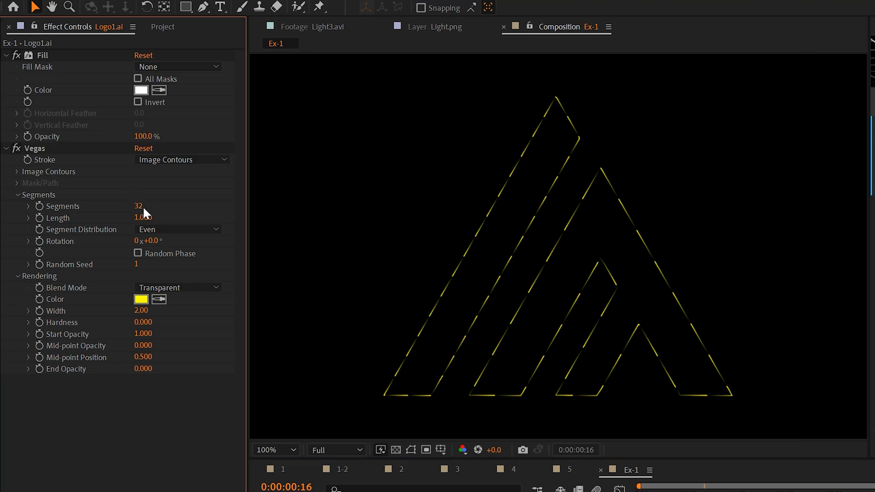
pyautogui.click(141, 299)
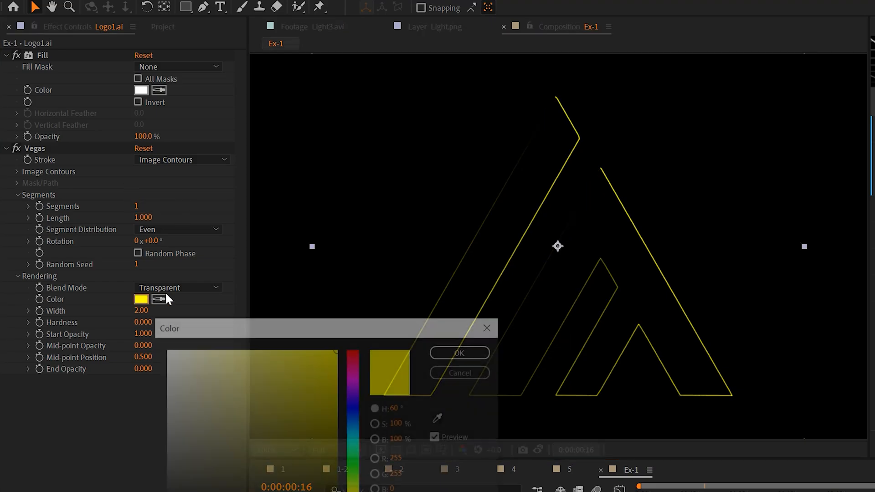
pyautogui.click(460, 353)
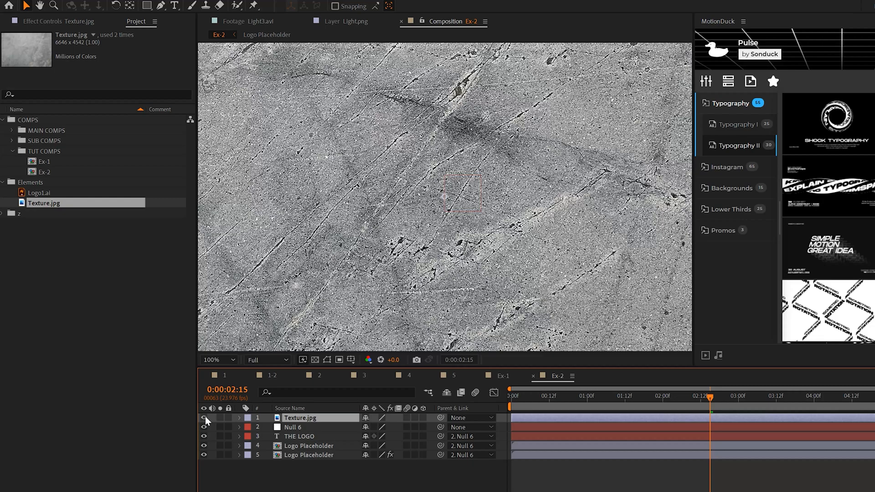
# Step: Hide Texture.jpg and Texturize the Logo Placeholder from it, lit from about 151°
pyautogui.click(204, 417)
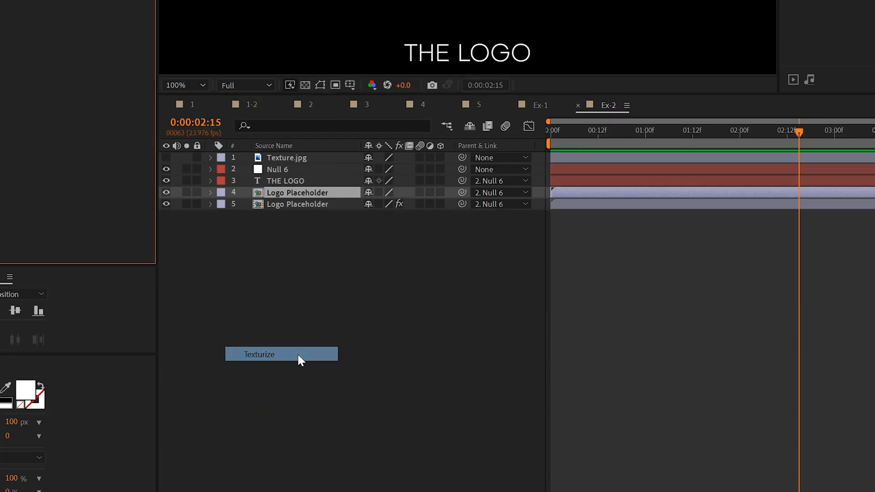
pyautogui.click(161, 68)
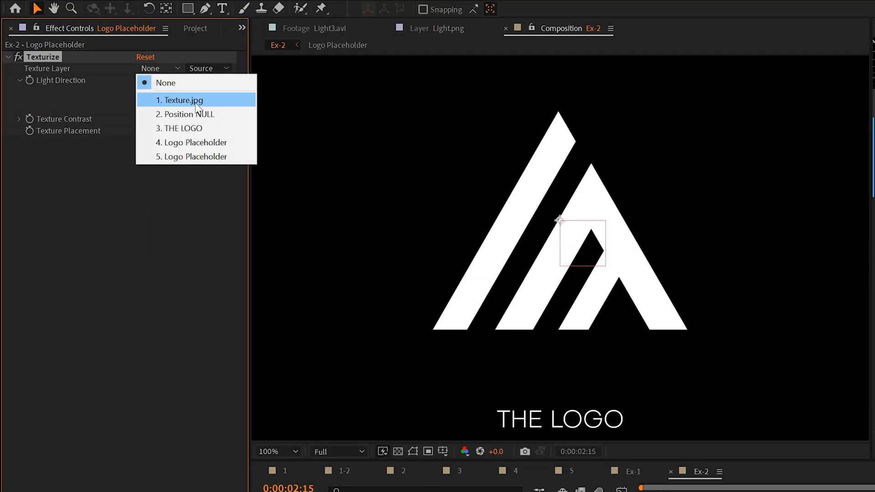
pyautogui.click(180, 101)
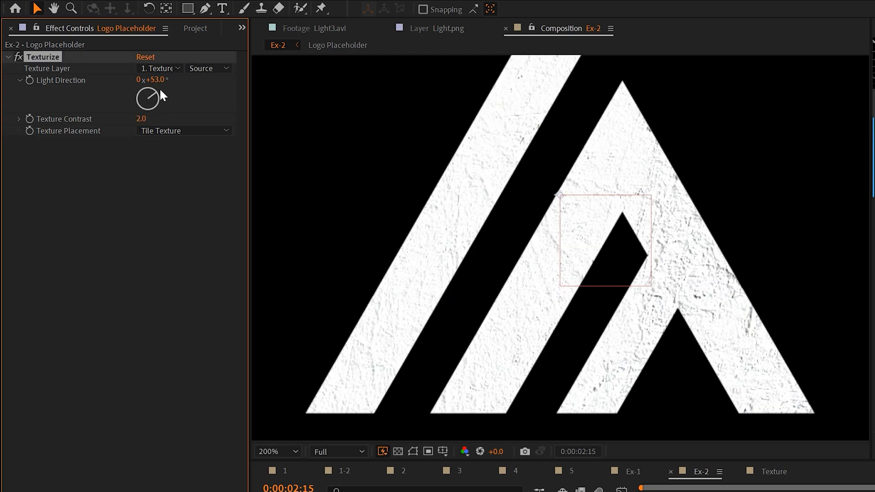
pyautogui.moveTo(148, 100); pyautogui.dragTo(156, 109)
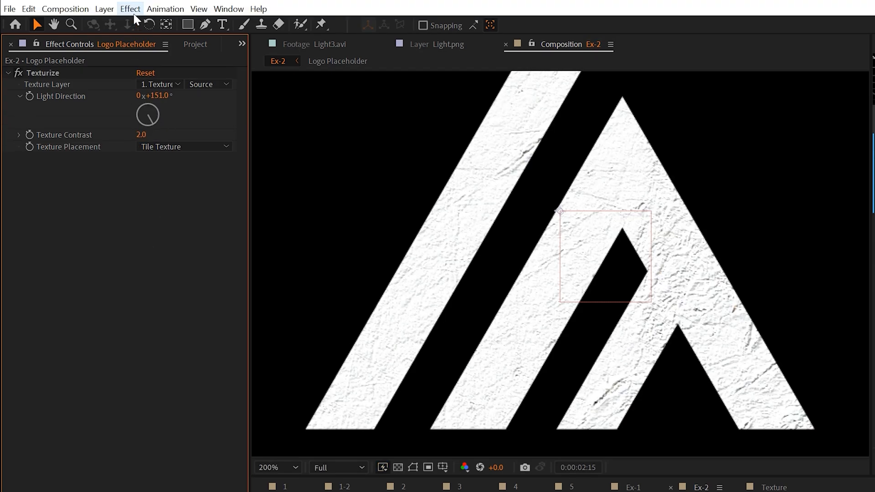
pyautogui.click(129, 9)
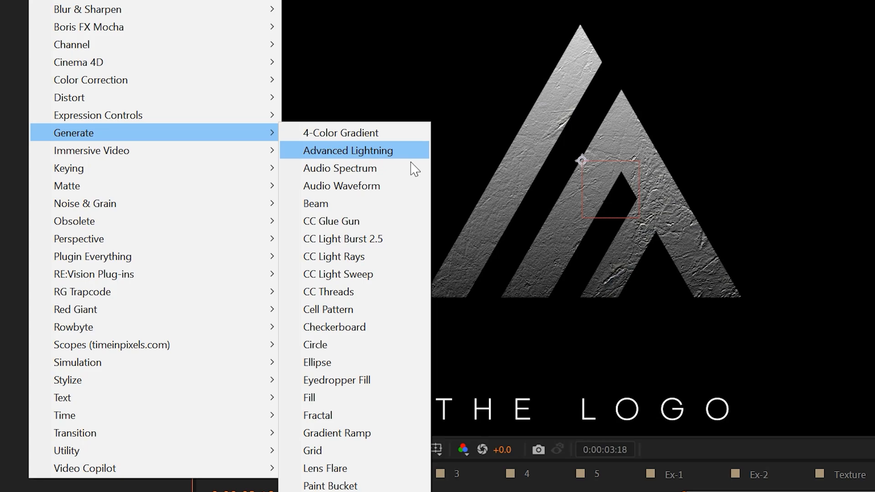
# Step: Add CC Light Sweep, reposition its Center over the logo and set Sweep Intensity 70
pyautogui.click(337, 274)
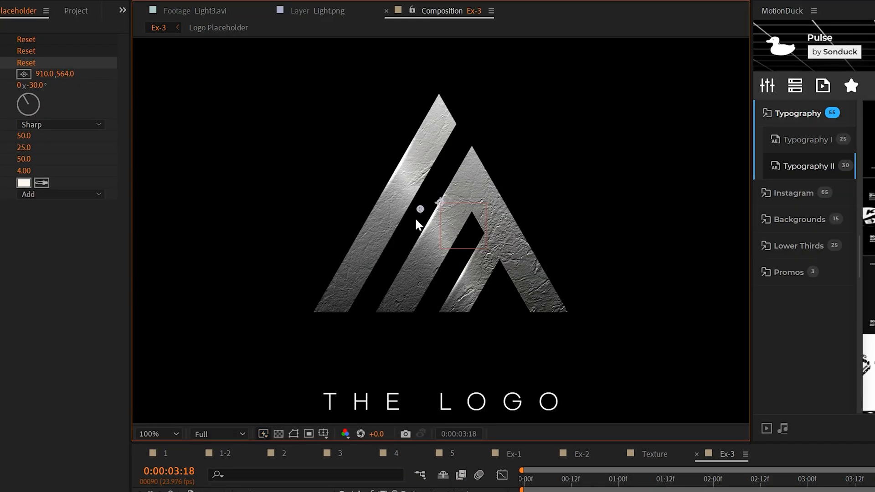
pyautogui.moveTo(419, 209); pyautogui.dragTo(384, 247)
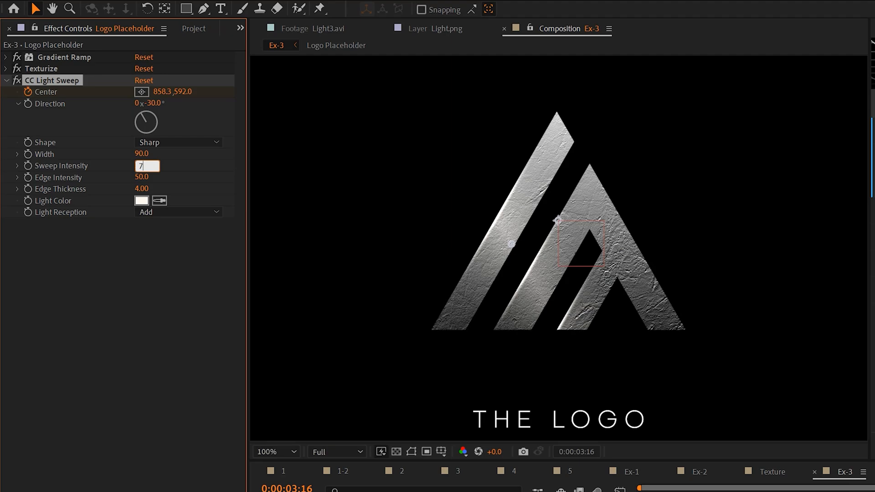
pyautogui.write('70.0')
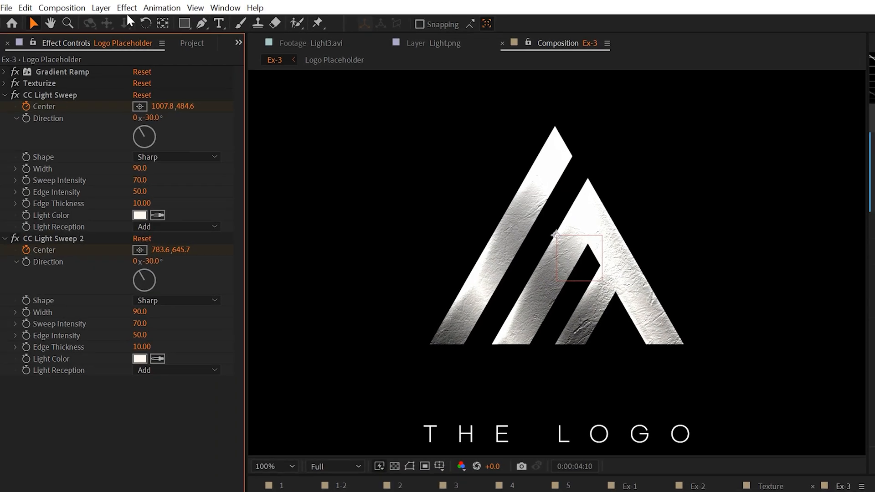
# Step: Browse Effect > Perspective and switch to the Ex-4 composition
pyautogui.click(126, 8)
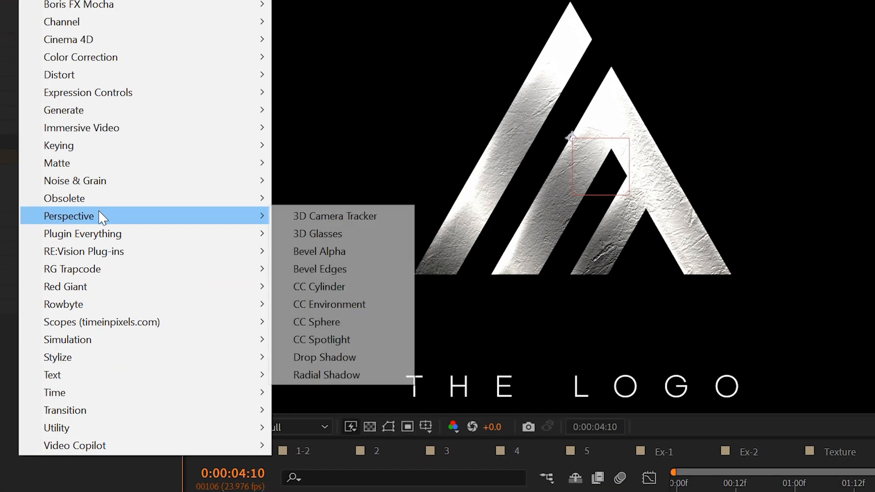
pyautogui.click(319, 252)
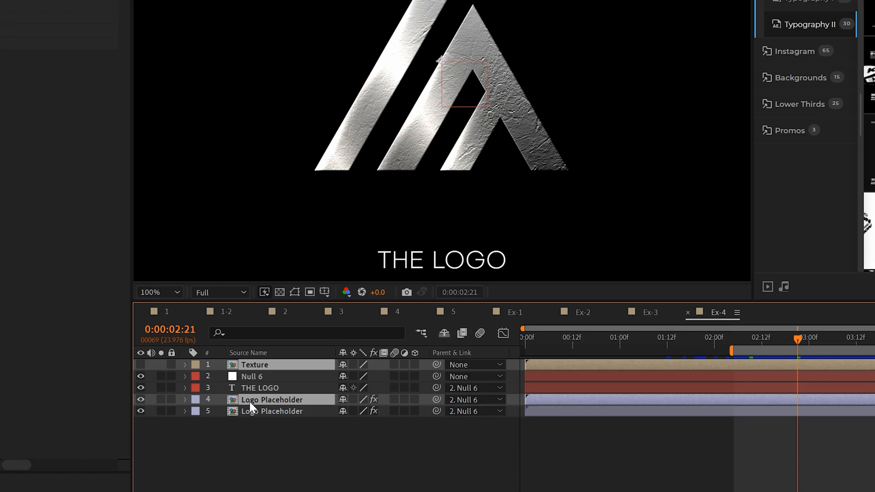
# Step: Pre-compose the top Logo Placeholder and set the Shatter View to Rendered
pyautogui.click(103, 9)
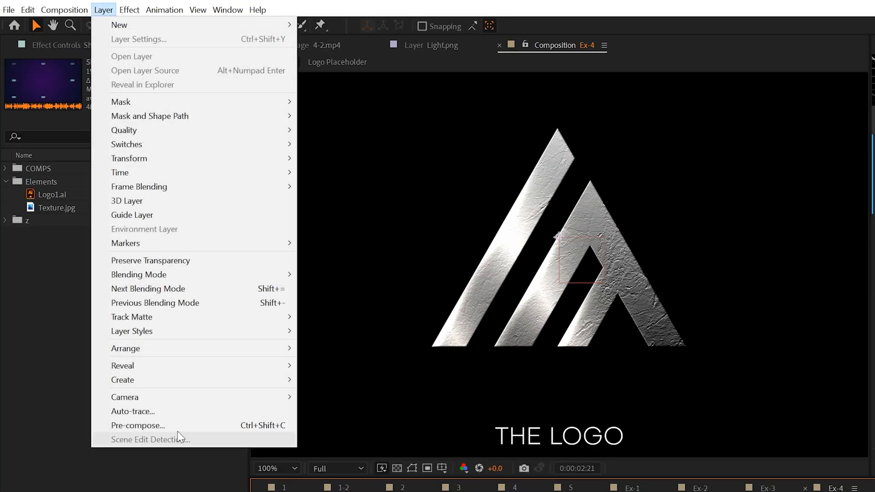
pyautogui.click(138, 426)
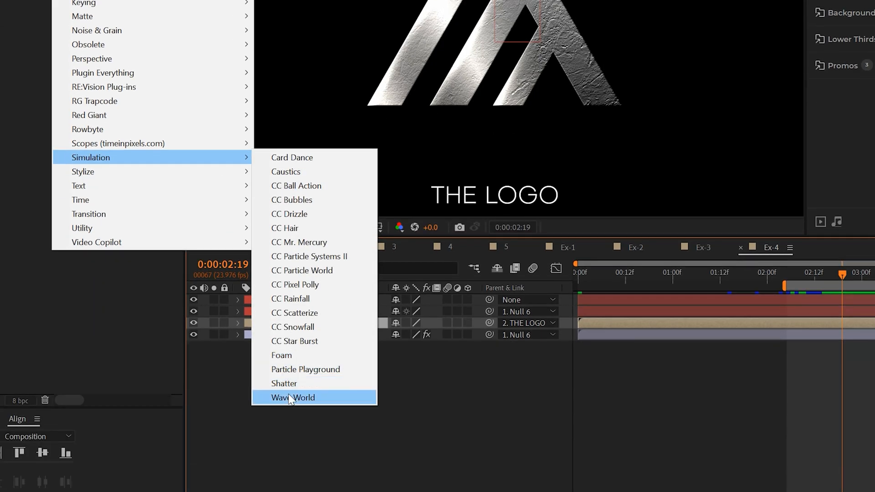
pyautogui.click(285, 384)
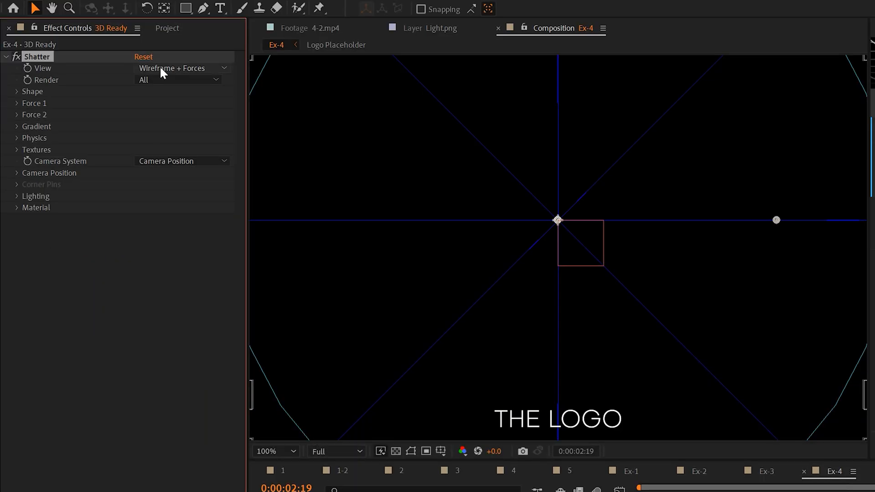
pyautogui.click(178, 67)
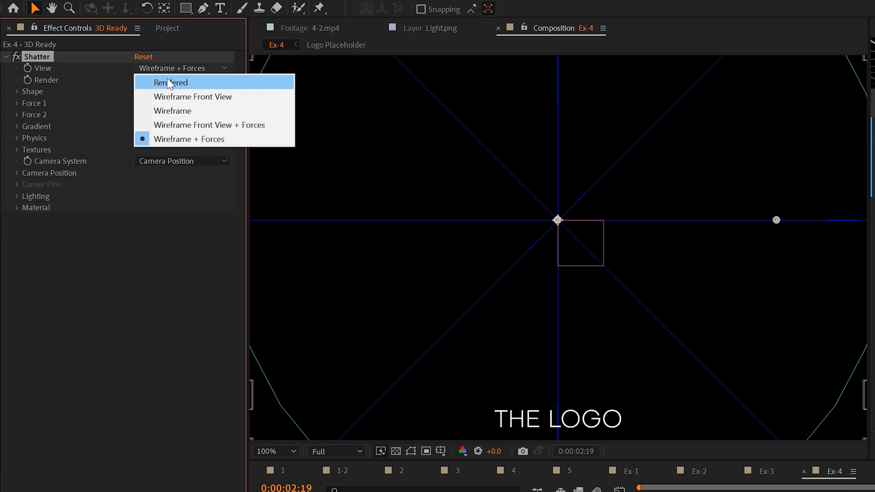
pyautogui.click(171, 83)
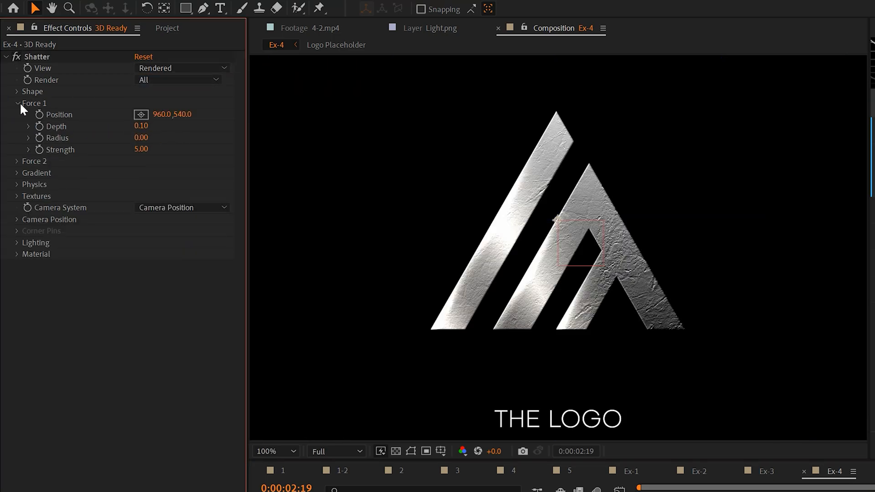
# Step: Set the Shatter Pattern to Custom using the 3D Ready layer as shatter map
pyautogui.click(17, 103)
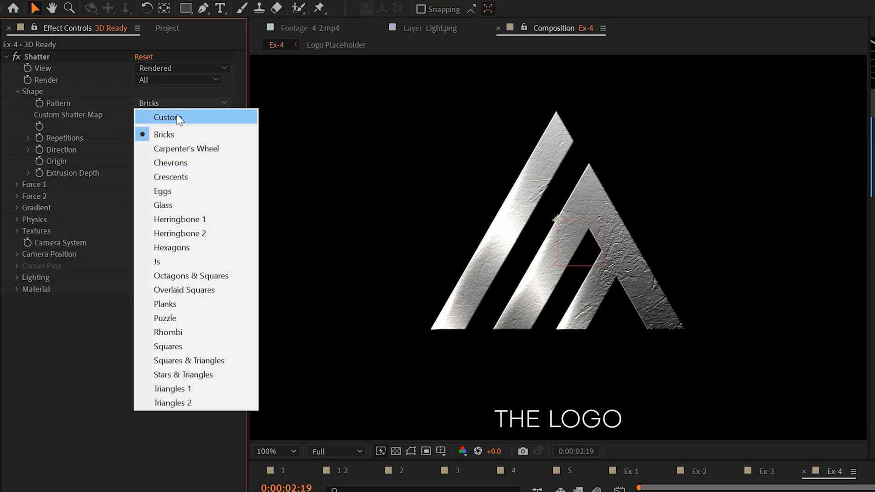
pyautogui.click(165, 117)
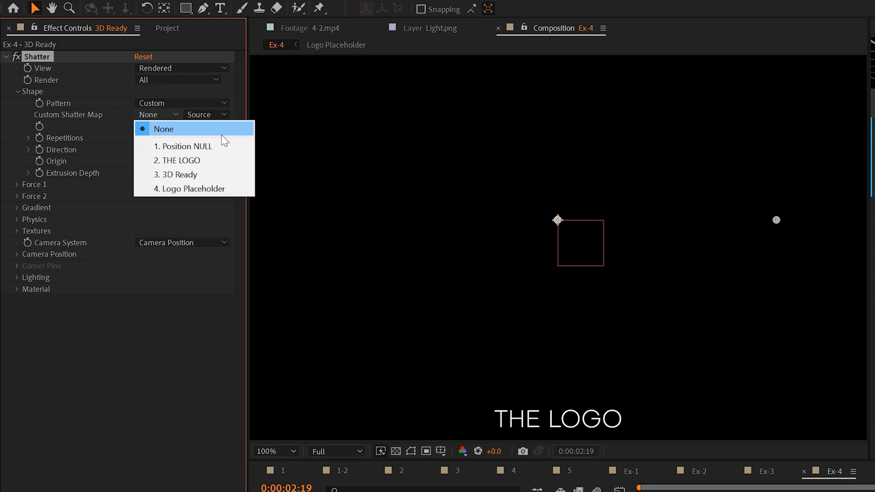
pyautogui.click(180, 174)
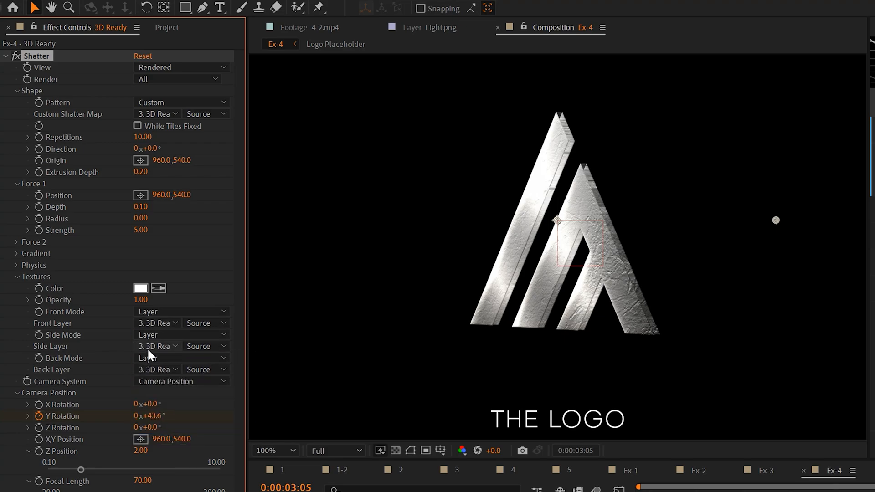
# Step: Set Shatter Side Mode to Color and Extrusion Depth to 1.00
pyautogui.click(179, 334)
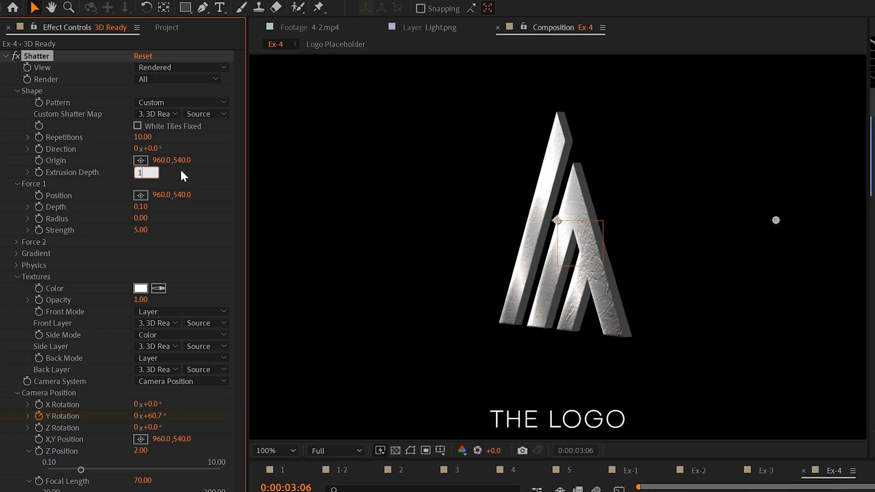
pyautogui.write('1.00')
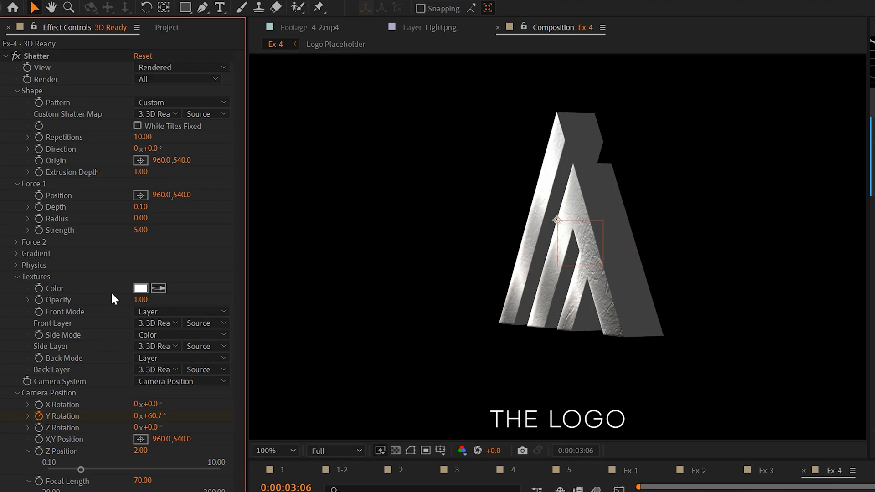
pyautogui.click(140, 289)
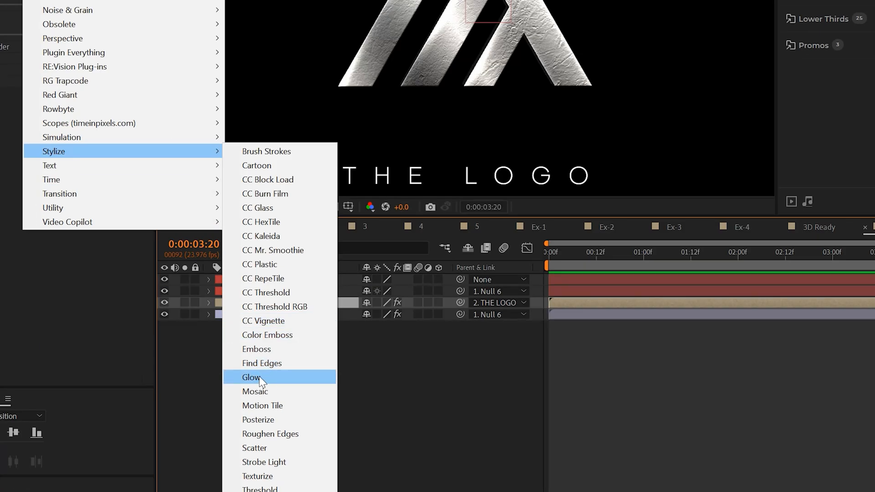
# Step: Add a Glow with Radius 100, then a duplicate Glow 2 with Radius 500
pyautogui.click(252, 378)
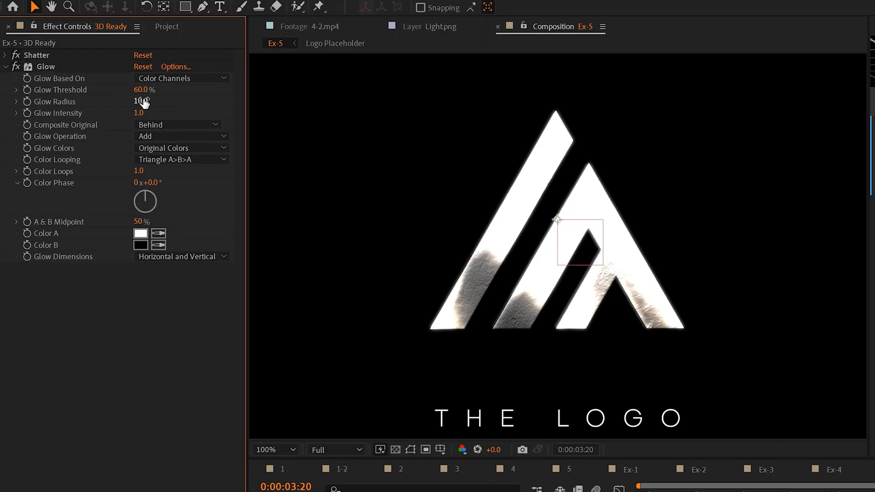
pyautogui.click(141, 101)
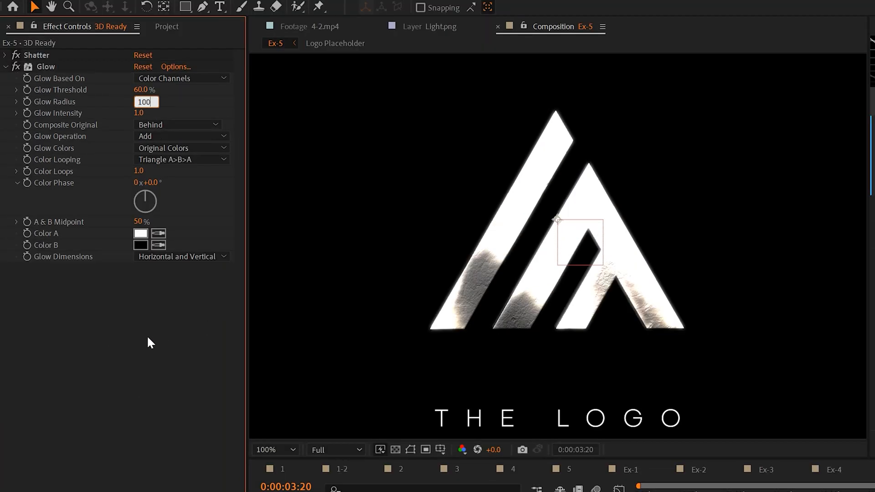
pyautogui.press('Enter')
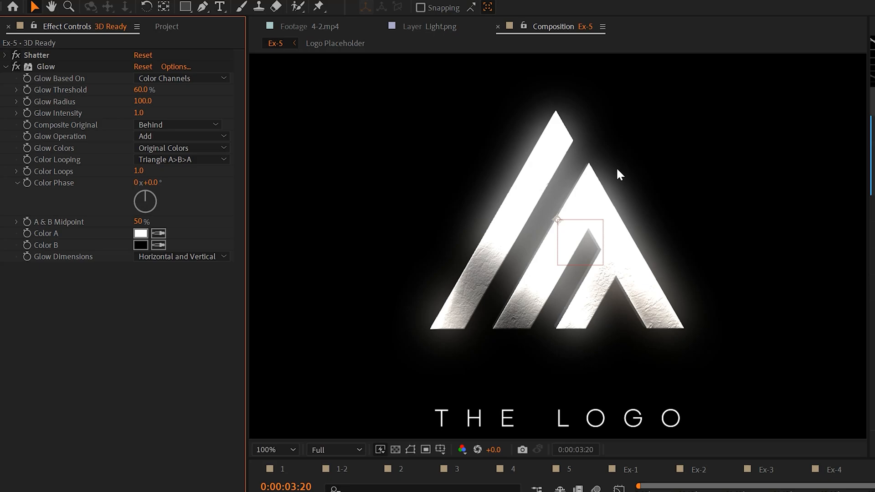
pyautogui.moveTo(136, 116)
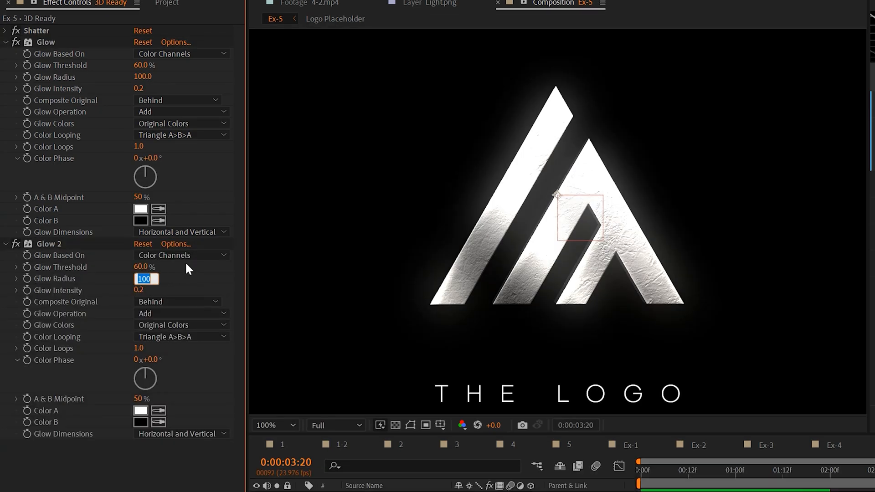
pyautogui.write('500.0')
pyautogui.write('2')
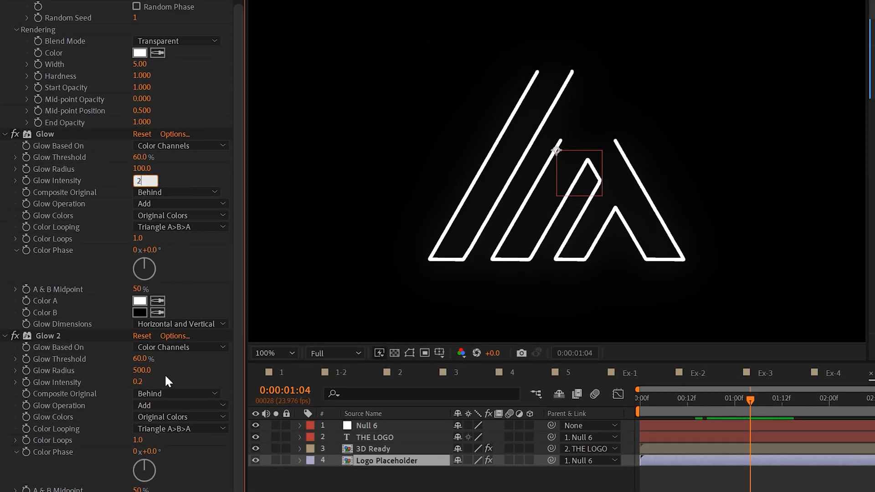
# Step: Raise Glow Intensity to 2.0, make the stroke orange, add CC Radial Fast Blur and scrub to the start
pyautogui.press('Enter')
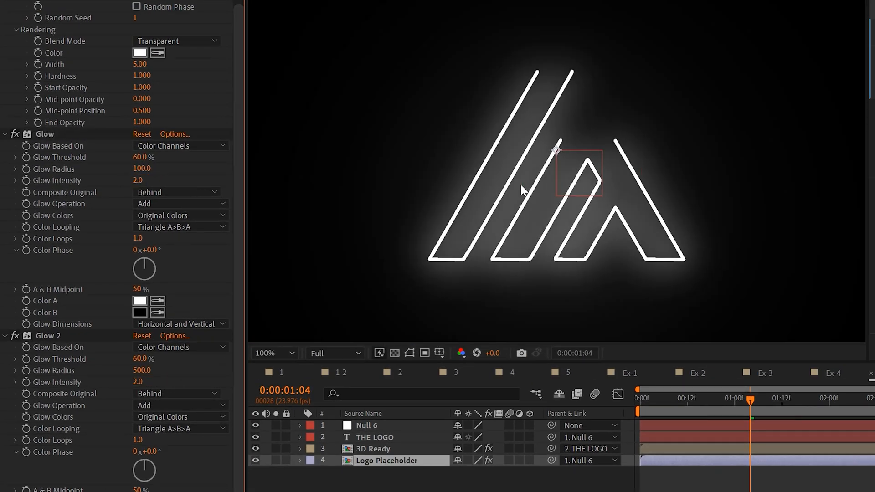
pyautogui.click(139, 53)
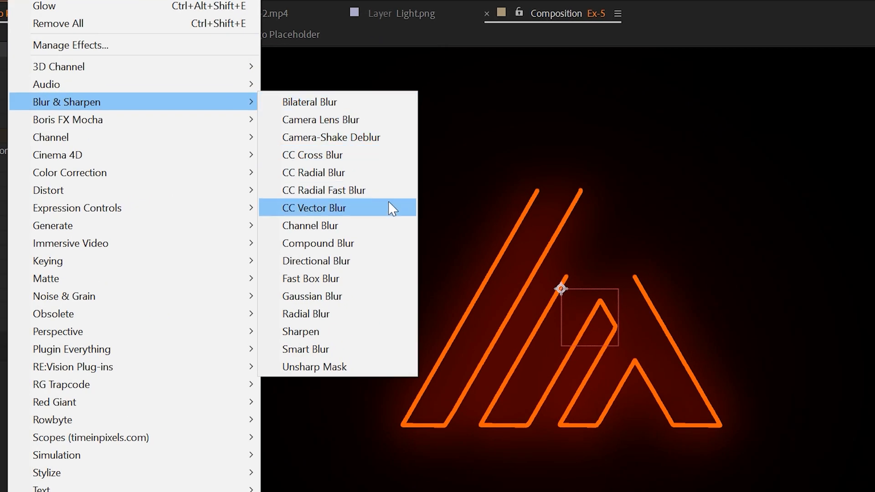
pyautogui.click(315, 208)
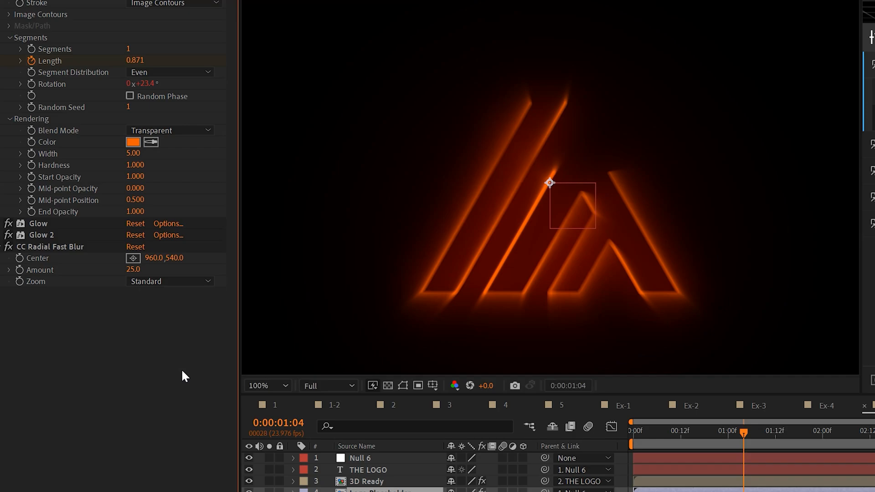
pyautogui.moveTo(732, 431); pyautogui.dragTo(644, 431)
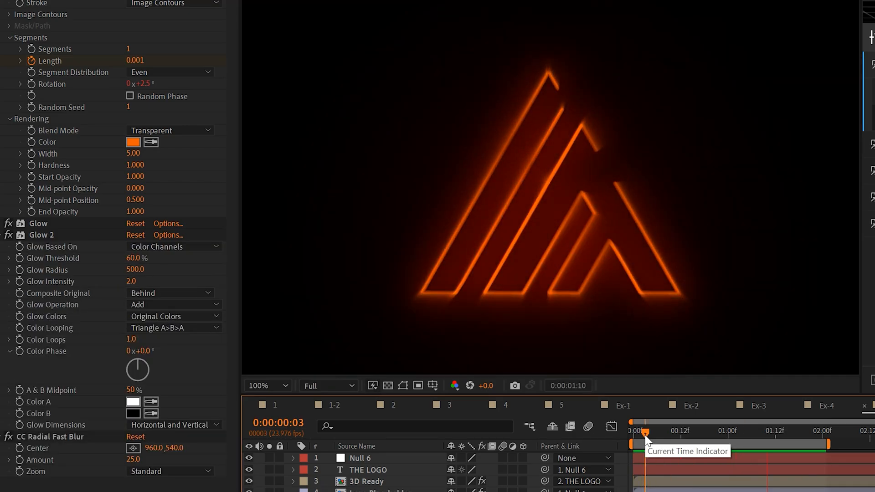